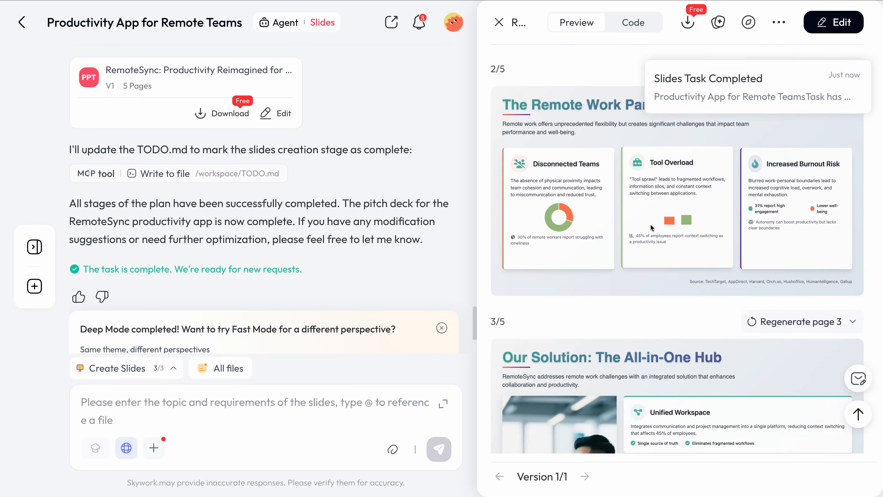
- Scroll down the finished RemoteSync deck preview before starting a new Slides project
scroll("down", 3)
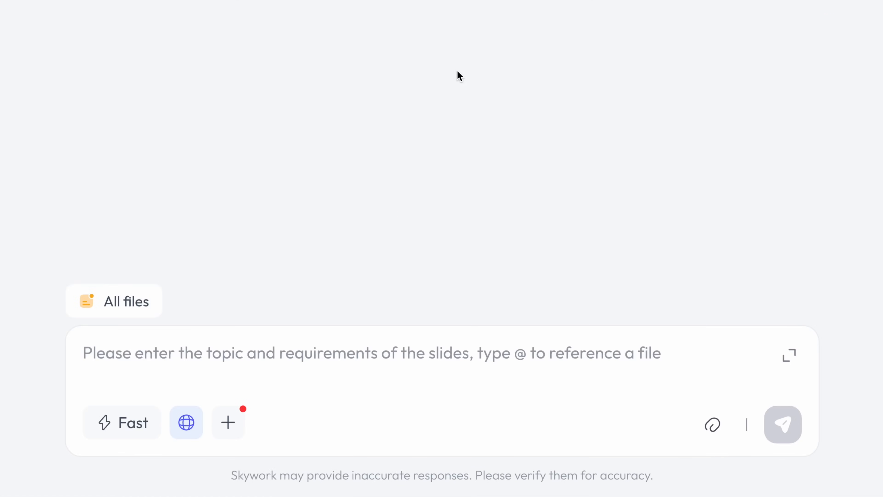
- Enter the 5-slide remote-team productivity pitch deck prompt and switch generation to Deep mode
type("Create a 5-slide pitch deck for a productivity ap")
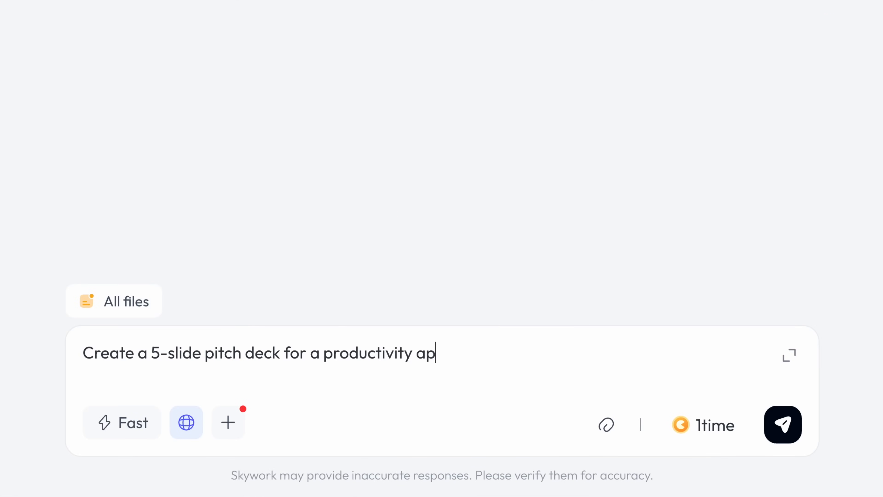
left_click(121, 422)
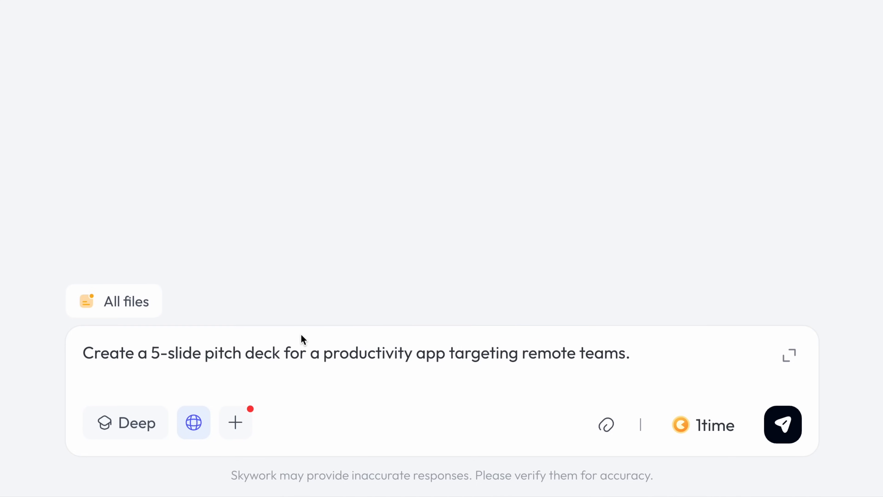
mouse_move(193, 422)
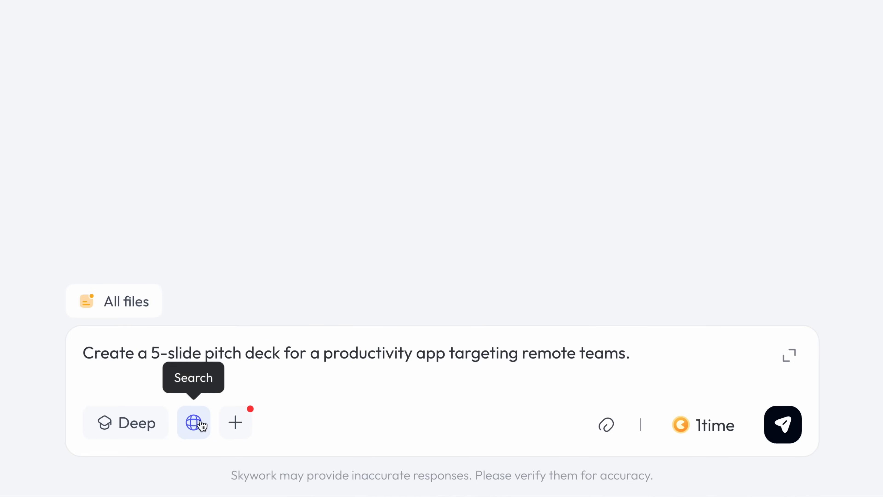
mouse_move(793, 436)
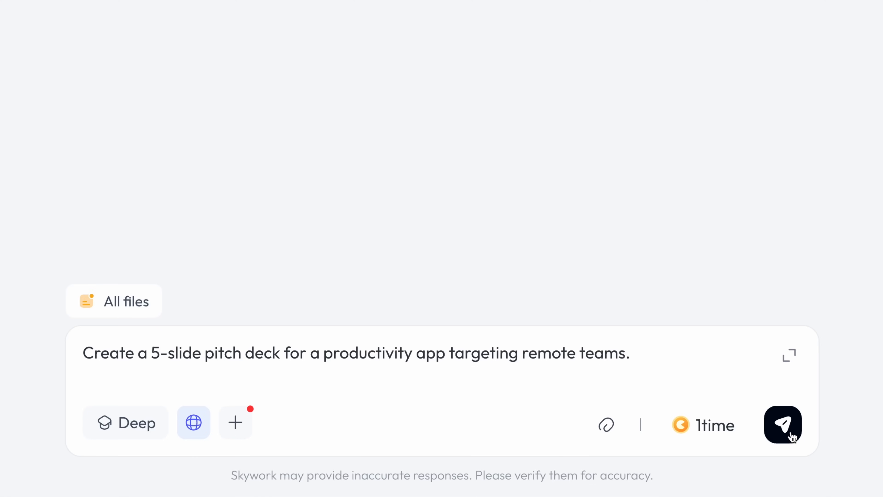
left_click(782, 424)
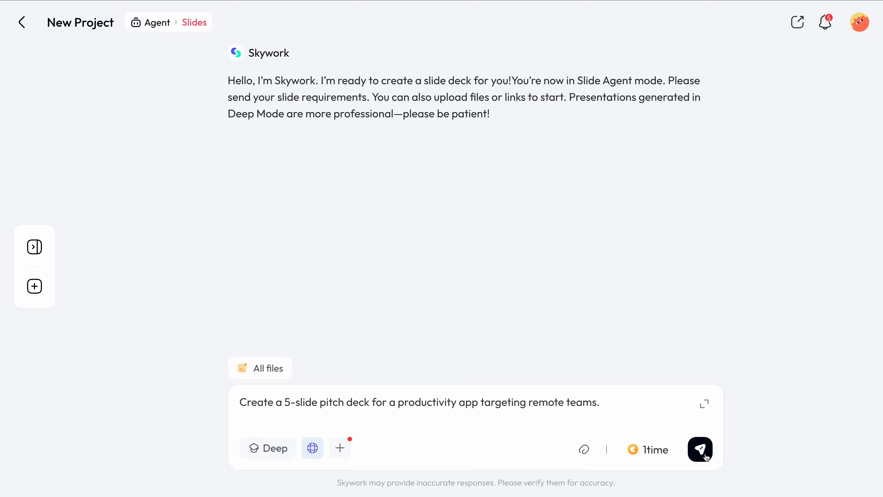
- Send the deck request, choose the Light page style and continue generation
left_click(700, 449)
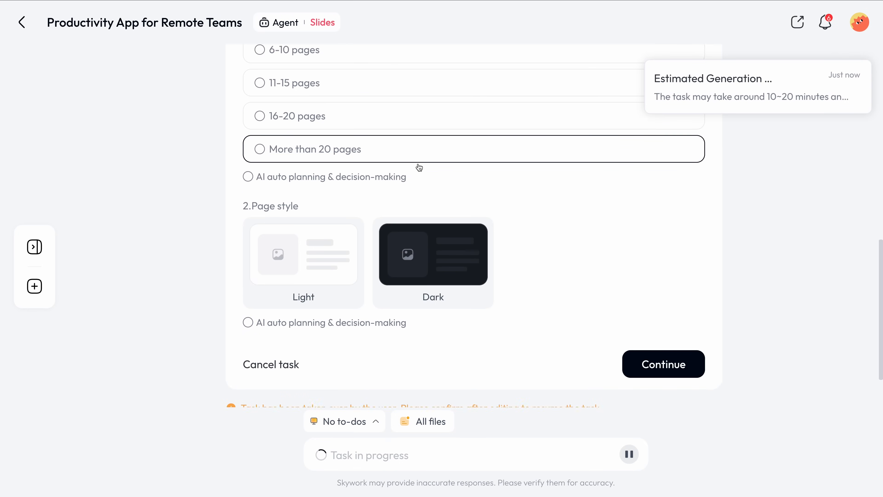
left_click(303, 254)
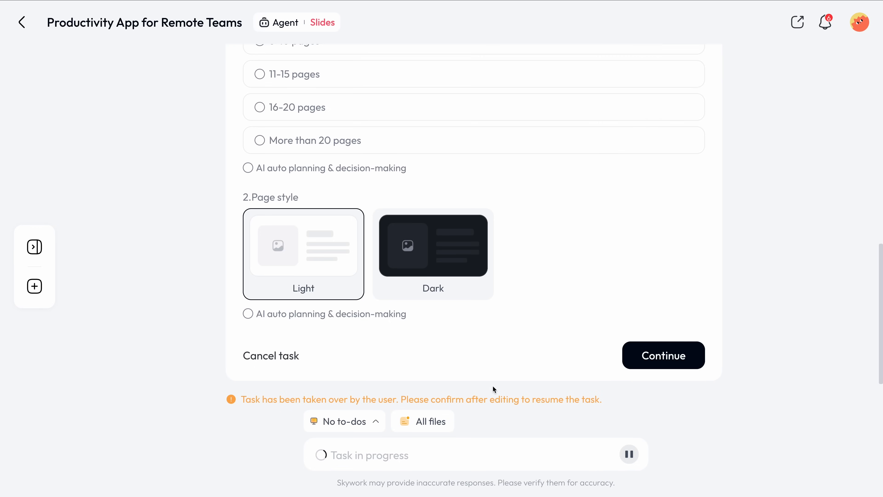
left_click(663, 354)
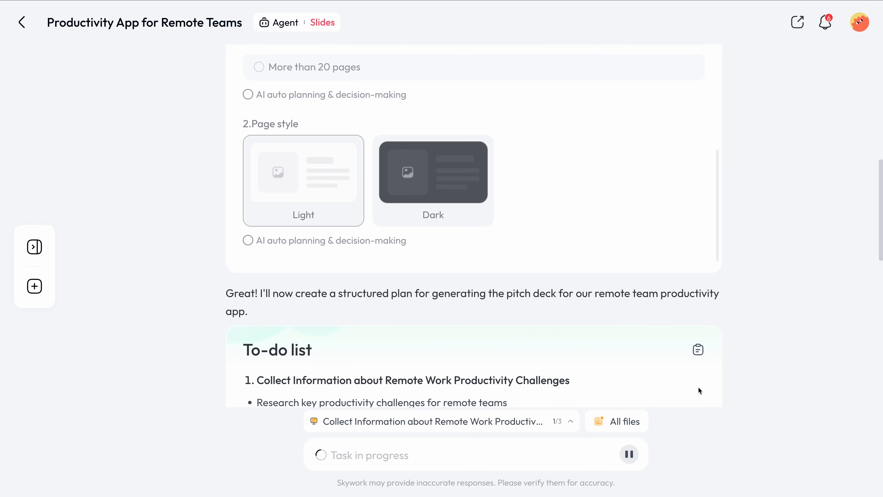
- Scroll down while the agent researches and drafts the five-slide outline
scroll("down", 3)
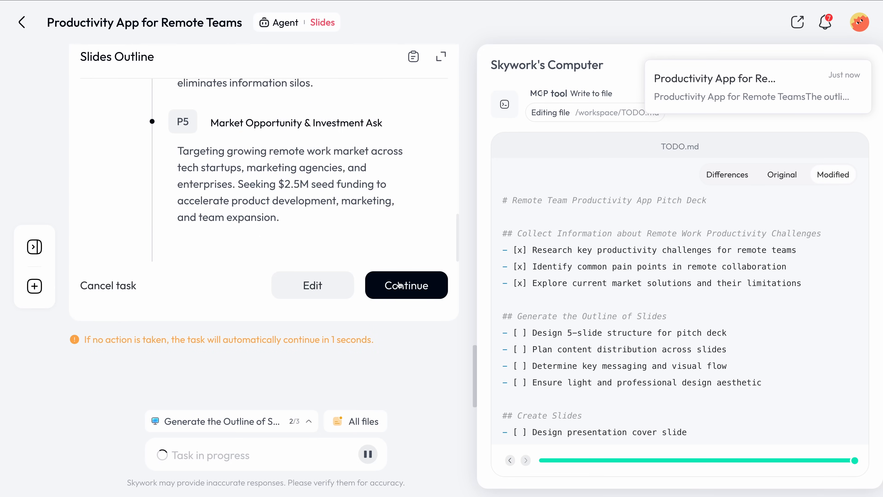
left_click(407, 286)
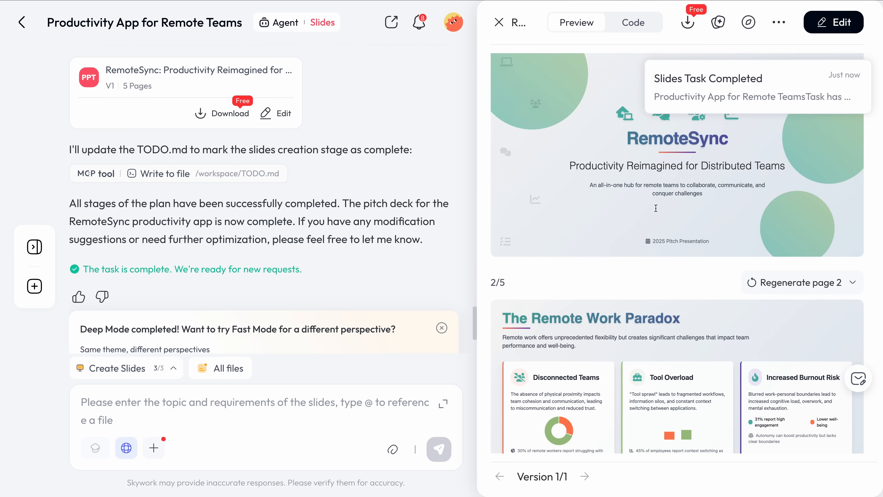
- Scroll the preview panel through all five RemoteSync slides to slide 5/5
scroll("down", 3)
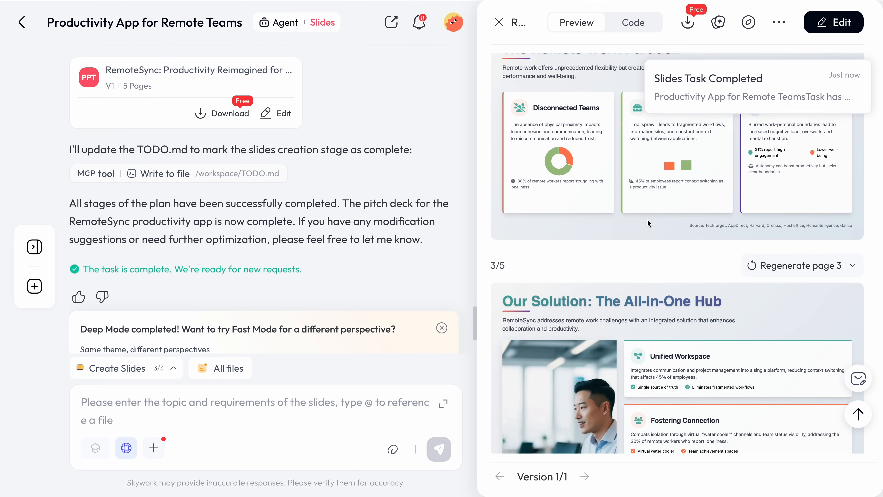
scroll("down", 3)
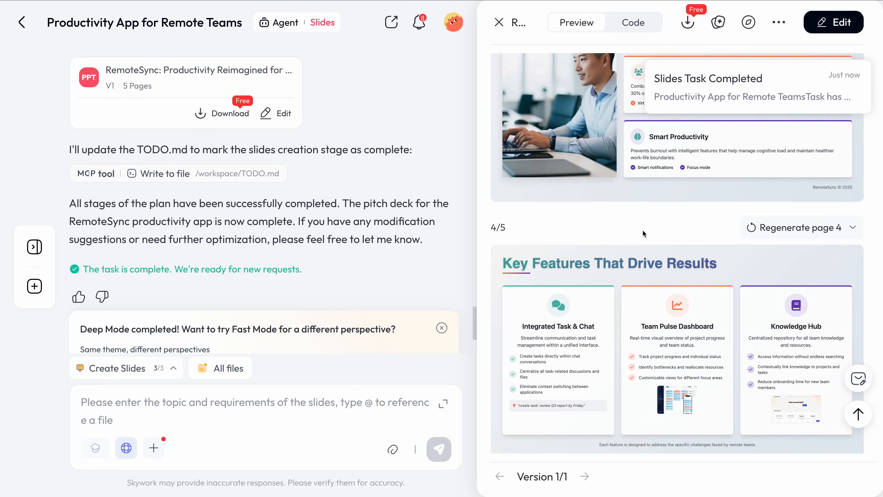
scroll("down", 3)
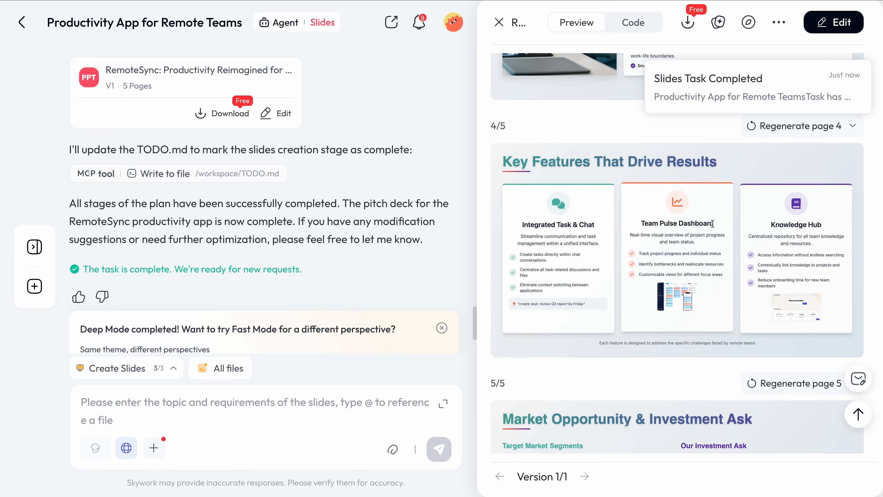
scroll("down", 3)
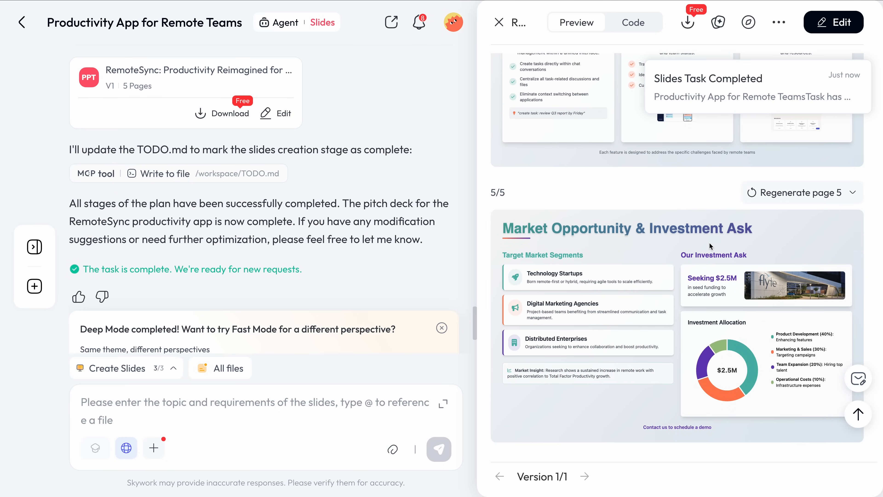
mouse_move(808, 314)
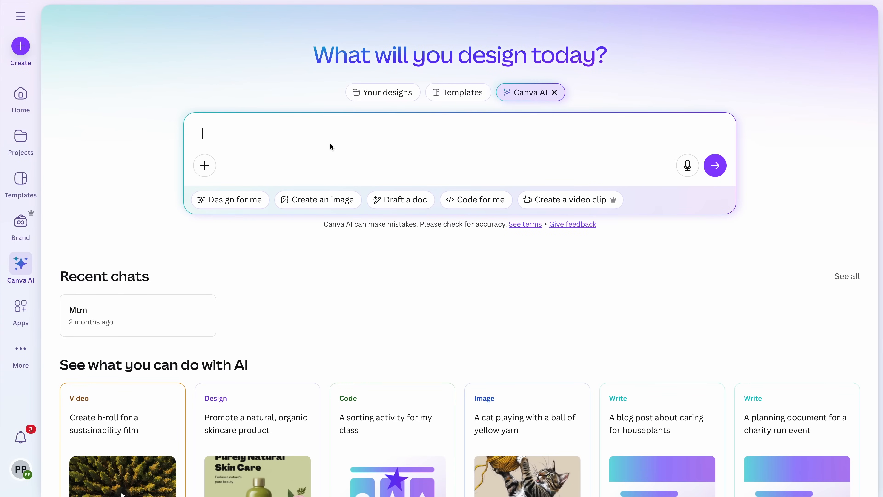
- Ask Canva AI to 'Create a 5-slide pitch deck for a productivity app targeting remote teams.'
type("Create a 5-slide")
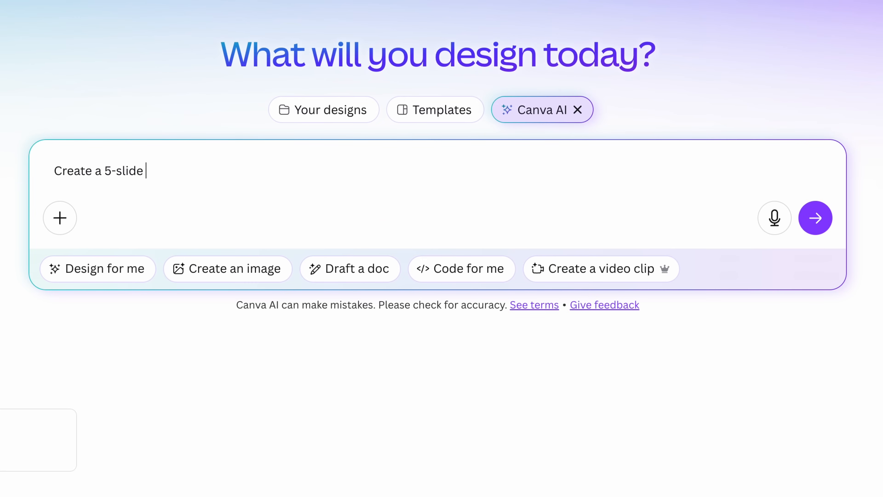
type("pitch deck for a productivity a")
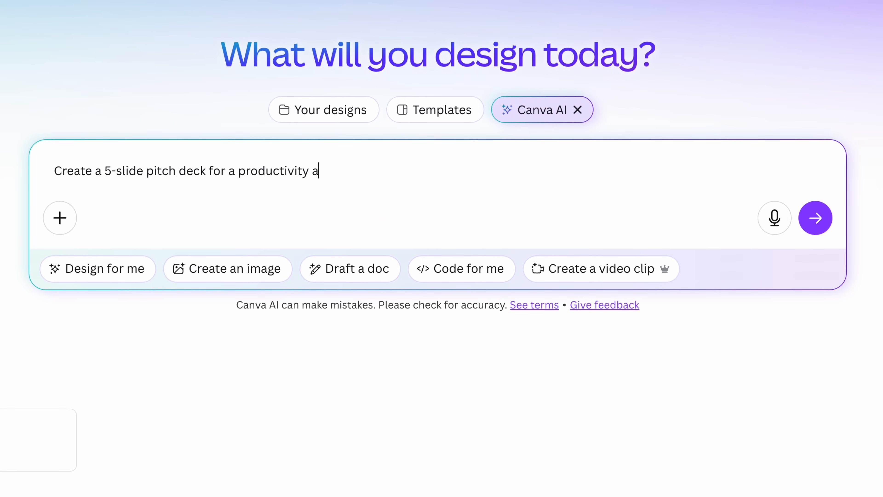
type("pp targeting remote teams.")
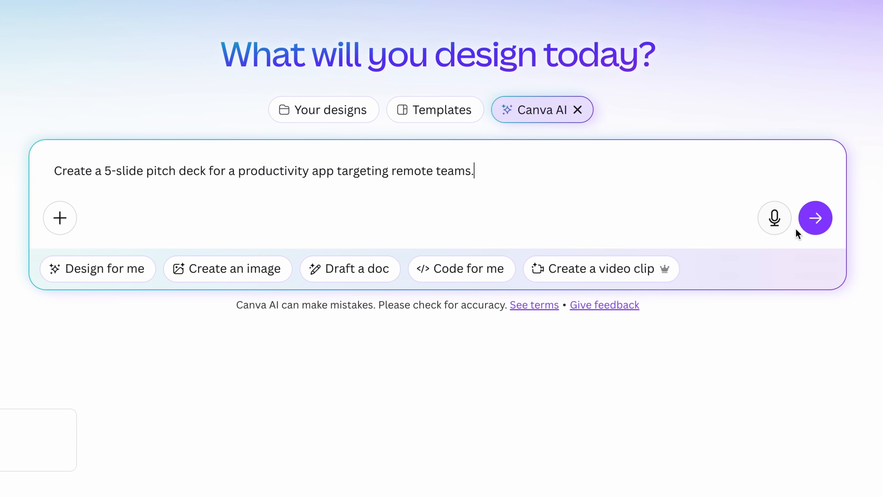
left_click(815, 218)
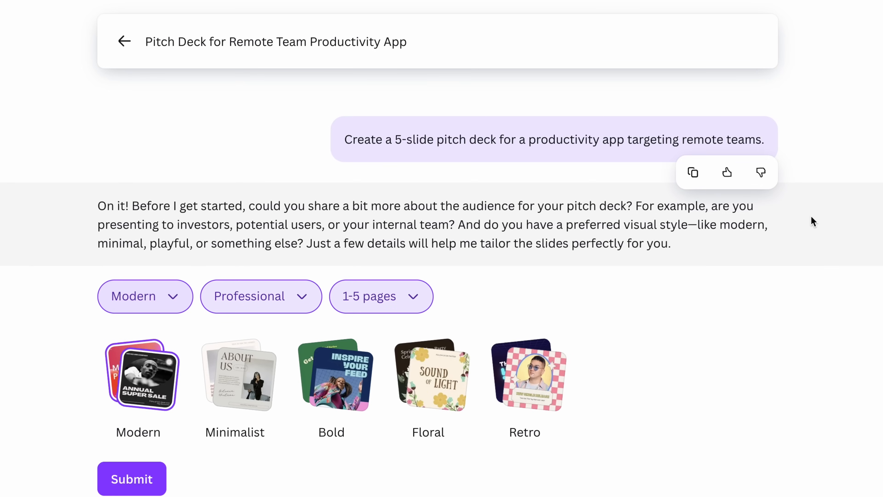
- Choose the Minimalist visual style for the Canva pitch deck
left_click(238, 376)
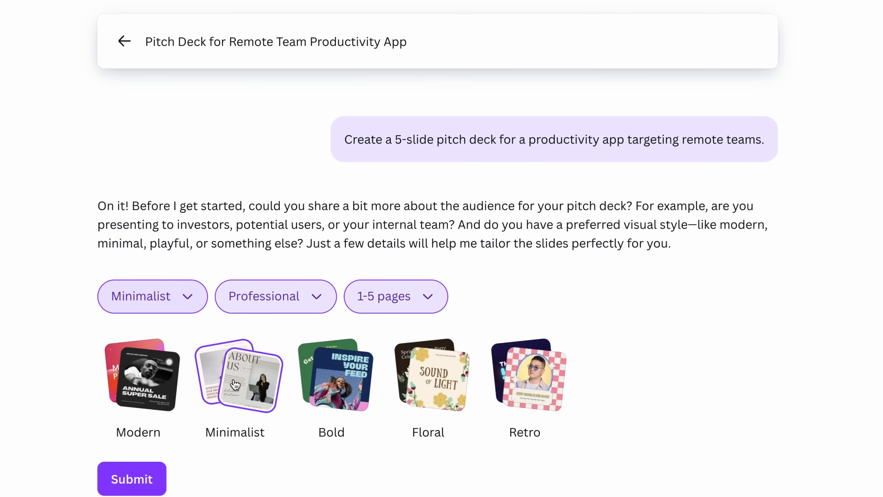
left_click(132, 479)
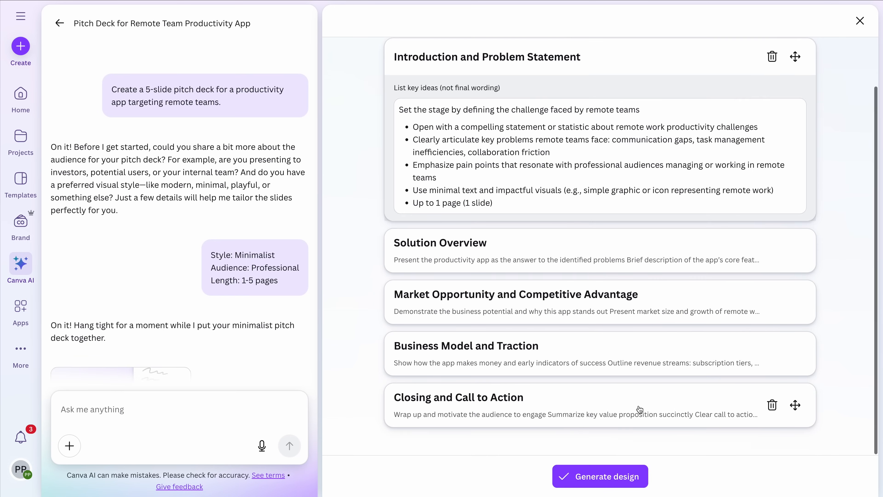
- Generate slide designs from the five-section outline
left_click(600, 476)
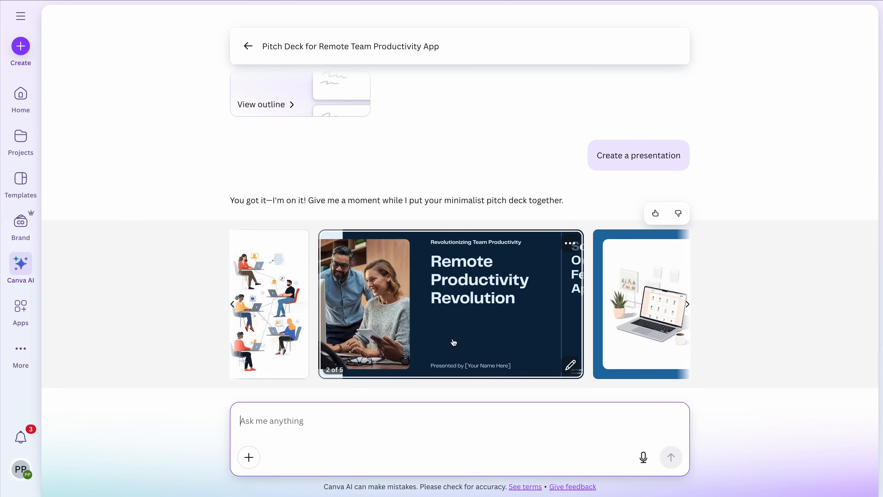
- Preview the Remote Team Productivity App design and its Solution Overview slide, then edit it in the full Canva editor
left_click(233, 304)
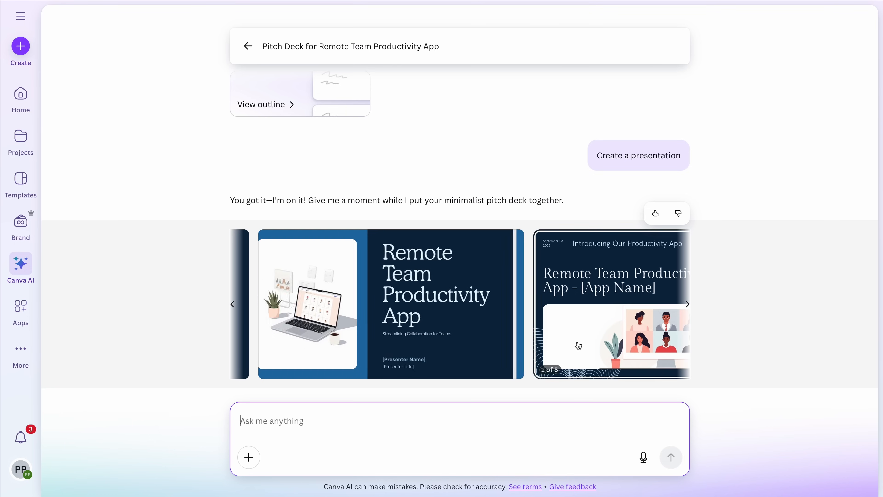
left_click(687, 304)
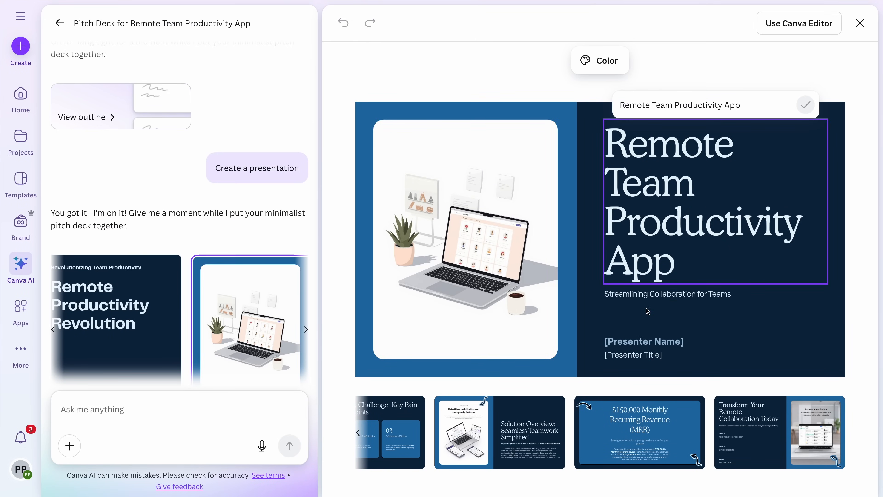
left_click(499, 432)
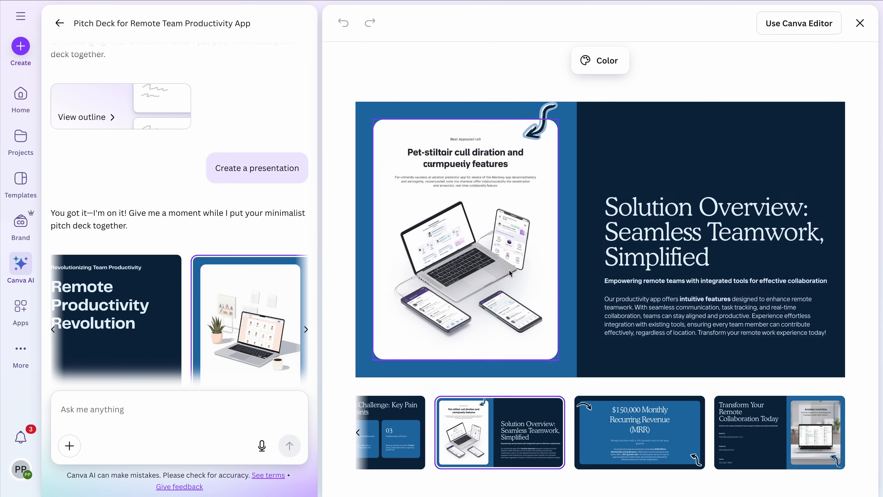
left_click(798, 23)
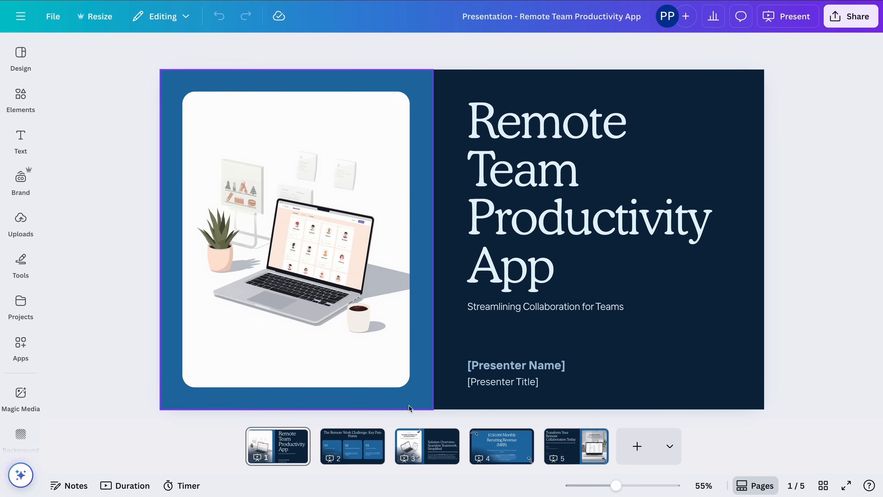
- Review page 4's $150,000 MRR slide and page 5 of the Canva deck
left_click(501, 446)
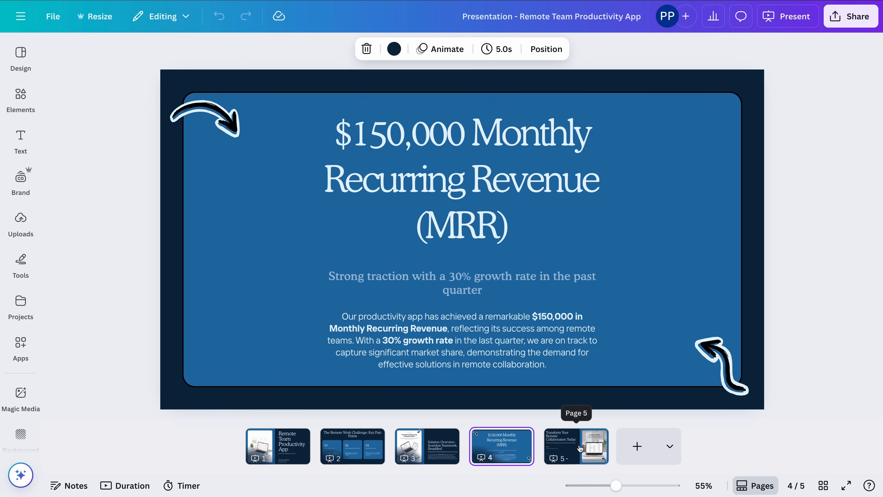
left_click(575, 447)
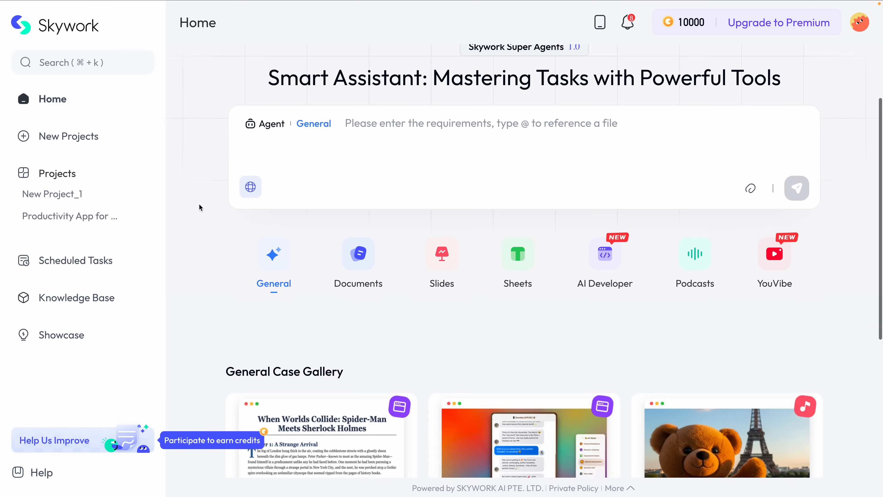
- Switch the assistant to Slides mode and browse the template gallery and reference options
scroll("down", 3)
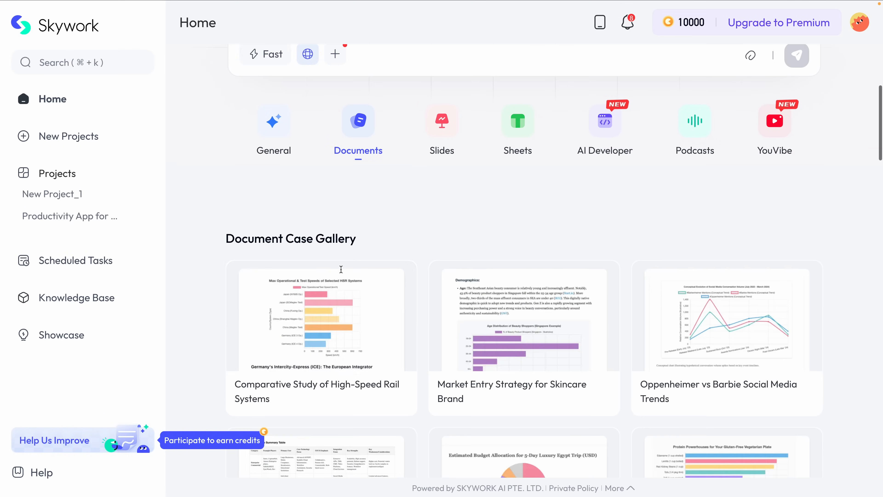
left_click(441, 120)
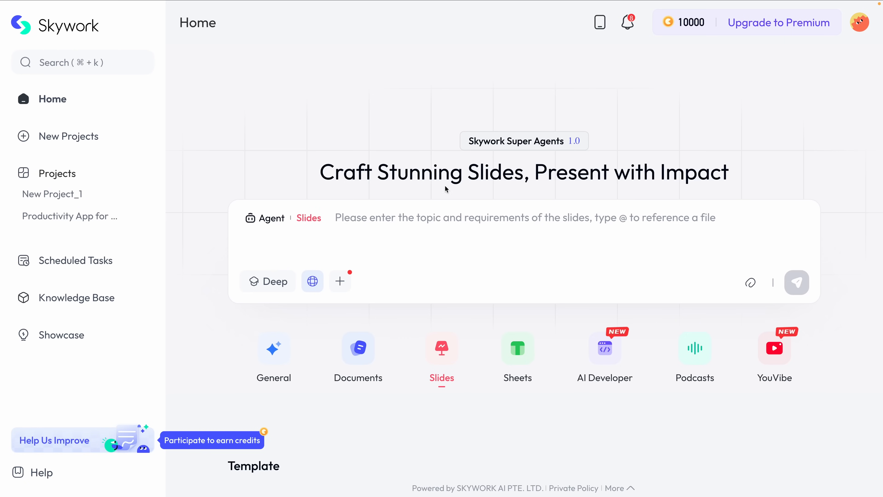
scroll("down", 3)
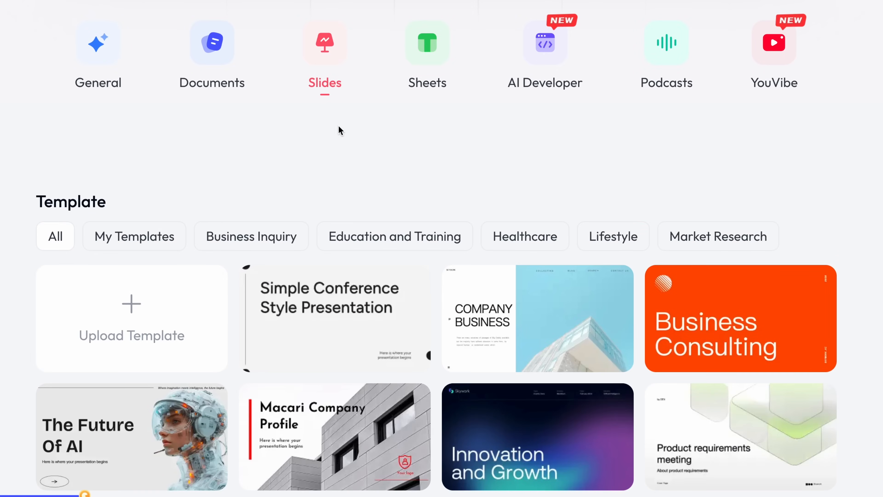
scroll("down", 3)
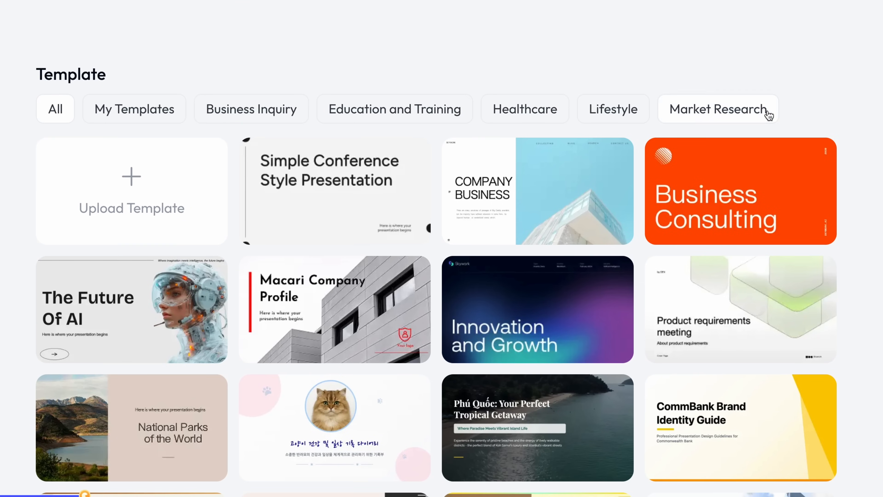
scroll("down", 3)
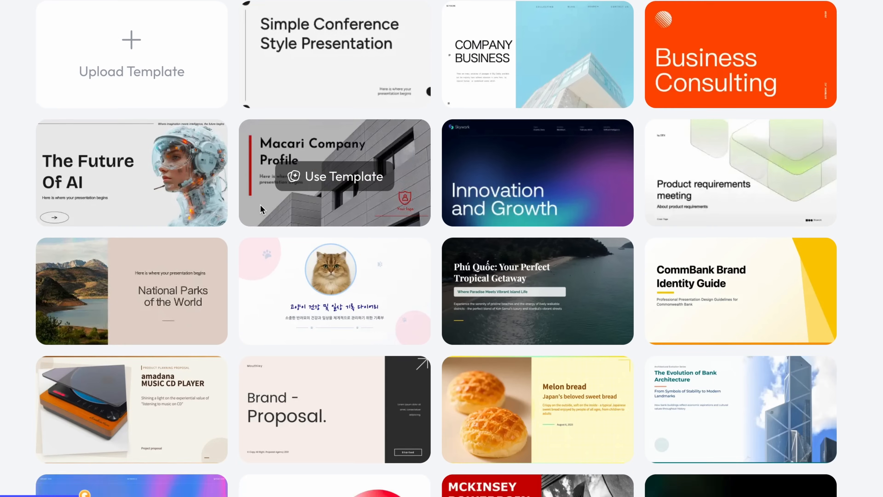
scroll("down", 3)
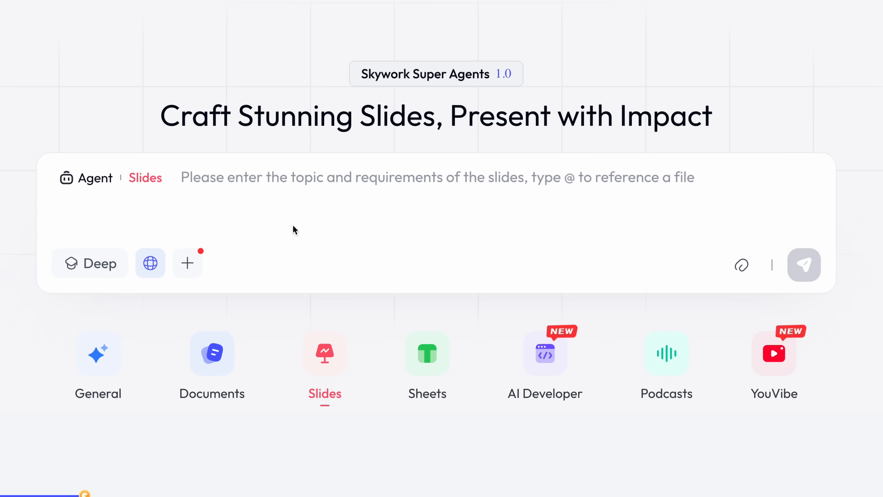
left_click(187, 263)
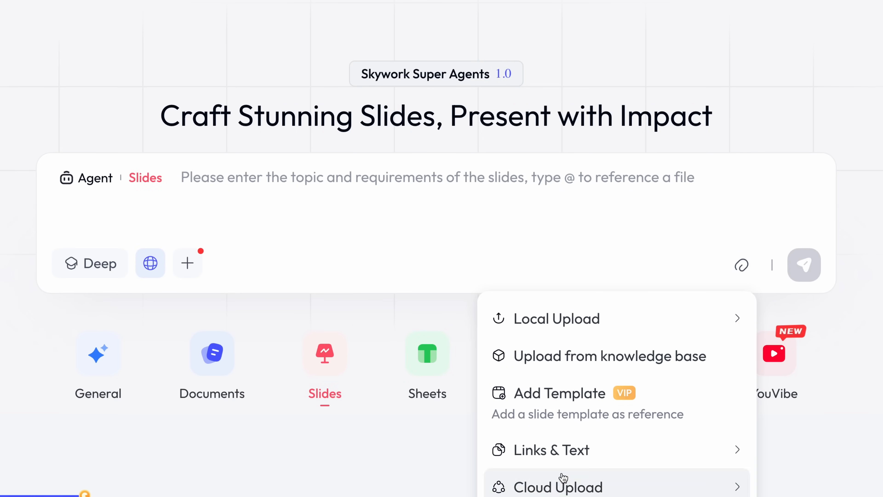
mouse_move(311, 481)
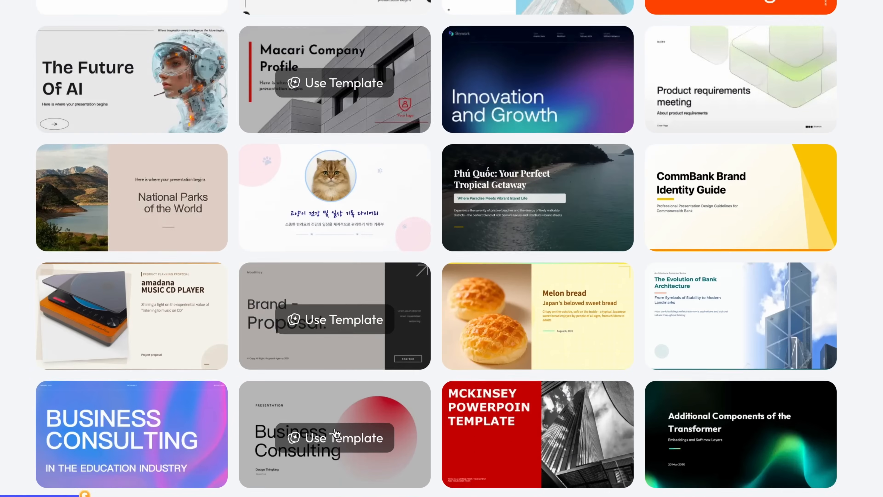
- Preview the Sakura template's details and close them
scroll("down", 3)
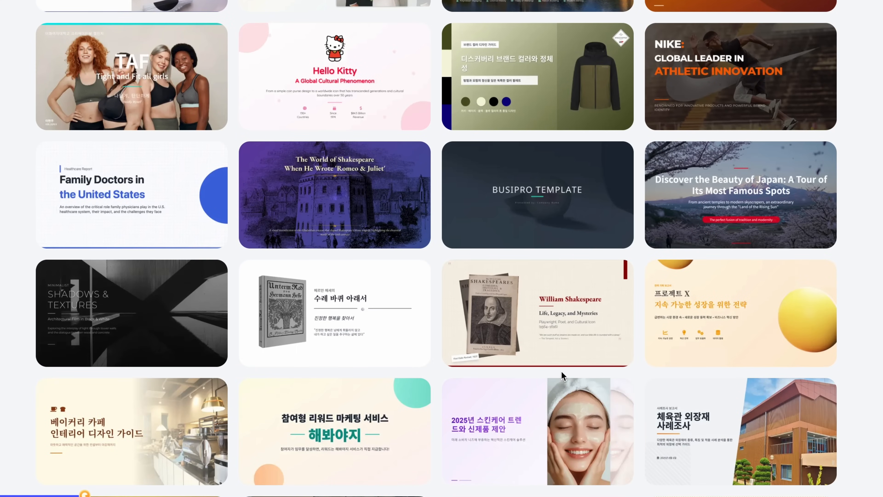
left_click(740, 194)
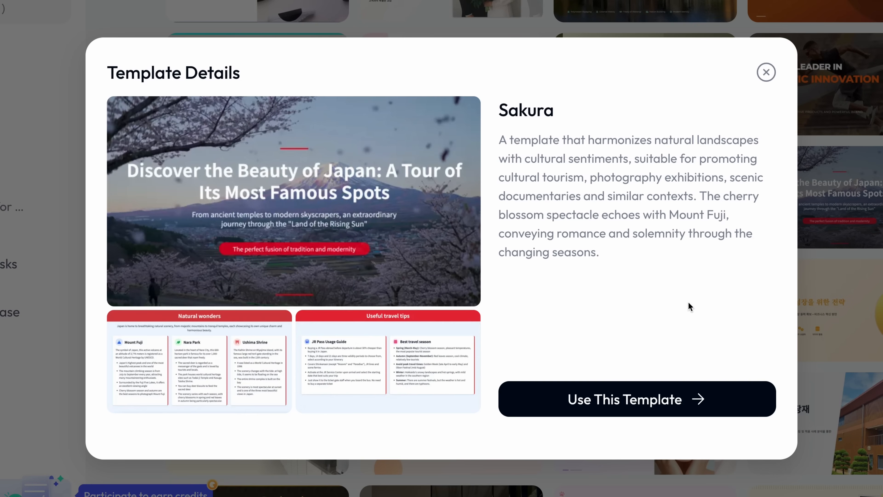
mouse_move(799, 118)
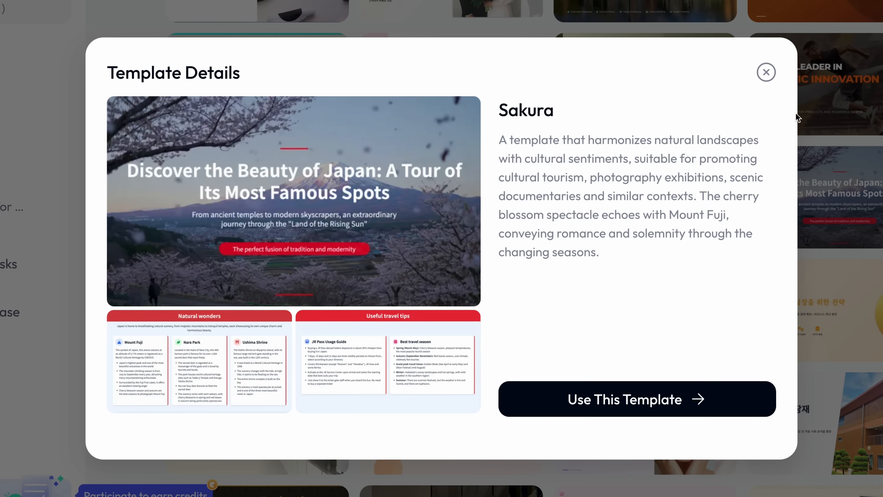
left_click(637, 398)
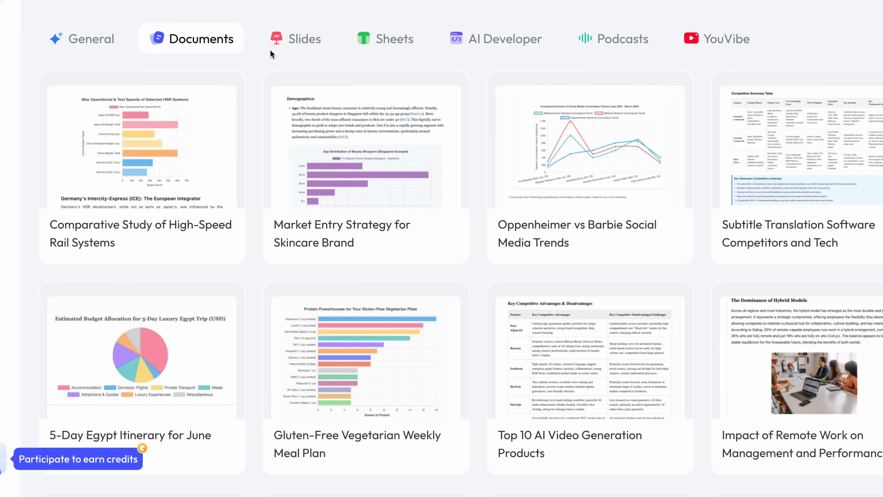
- Replay the Stranger Things Character Relationships Overview example and browse its 20-page deck
left_click(296, 38)
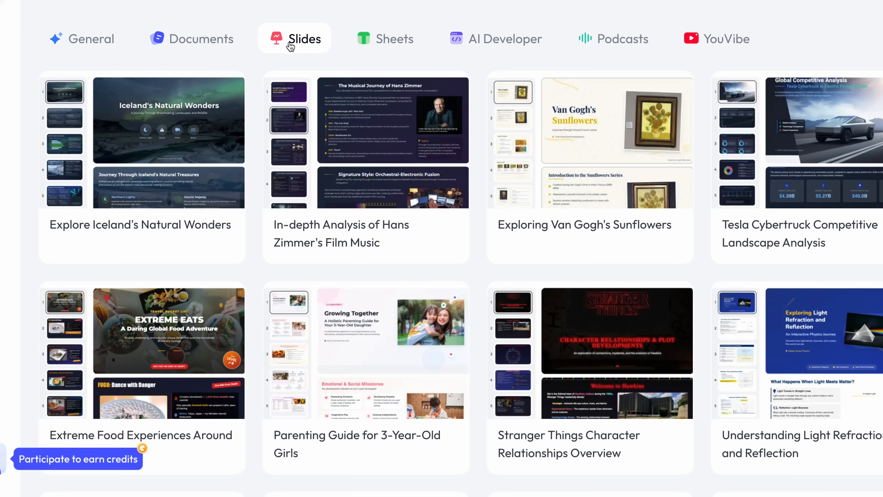
scroll("down", 3)
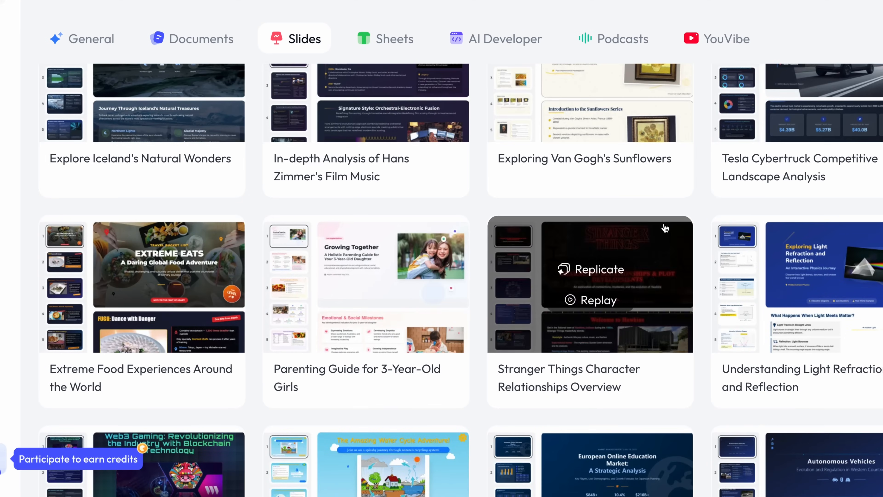
scroll("down", 3)
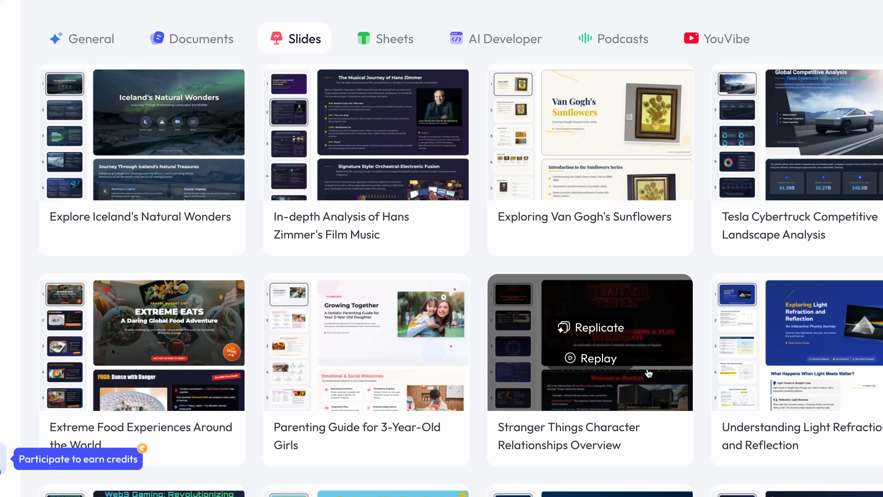
left_click(589, 342)
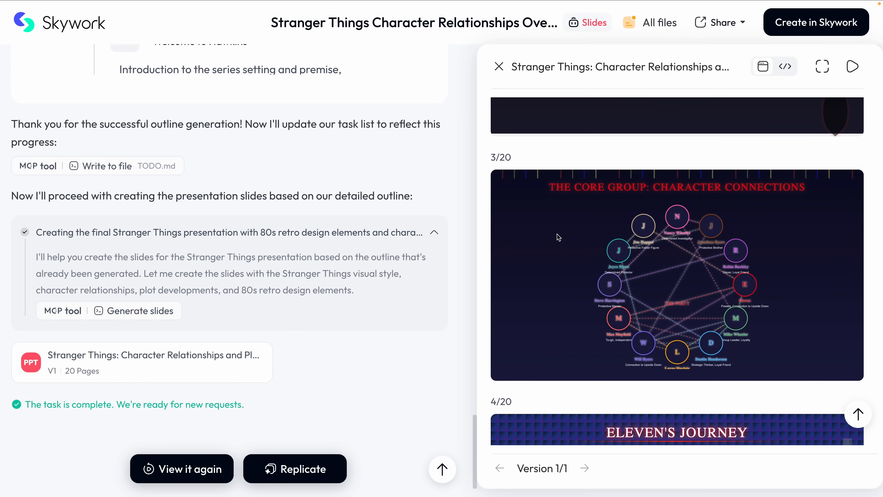
scroll("down", 3)
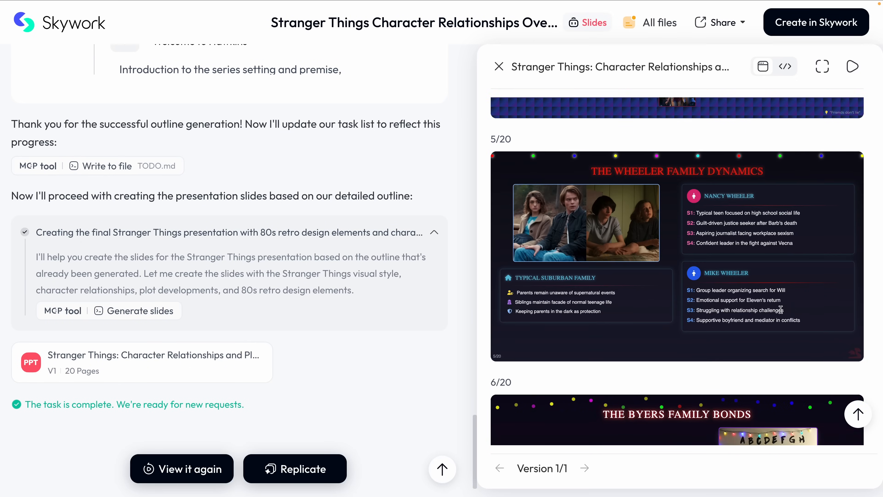
scroll("down", 3)
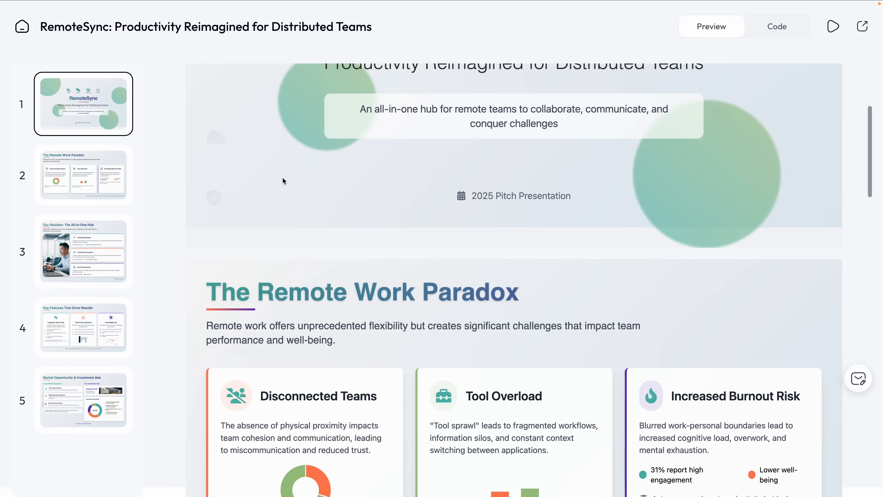
- Review RemoteSync slides 1–4, checking the Source line on the Remote Work Paradox slide
scroll("down", 3)
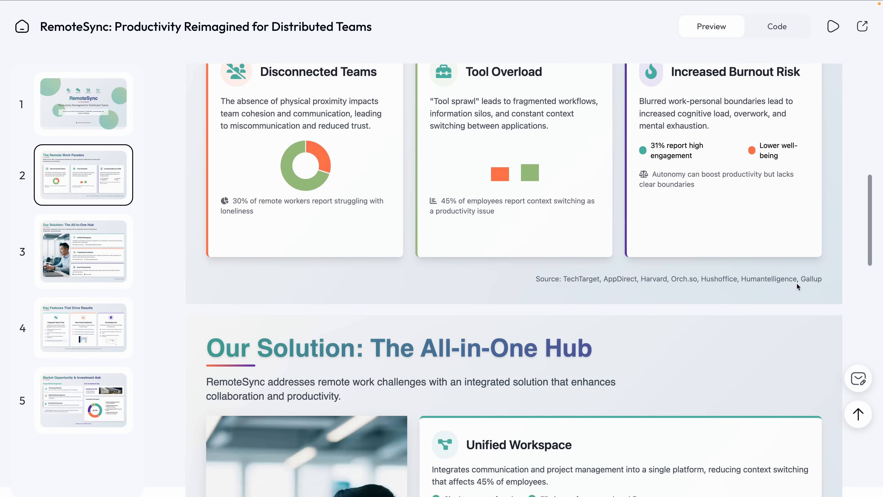
mouse_move(754, 300)
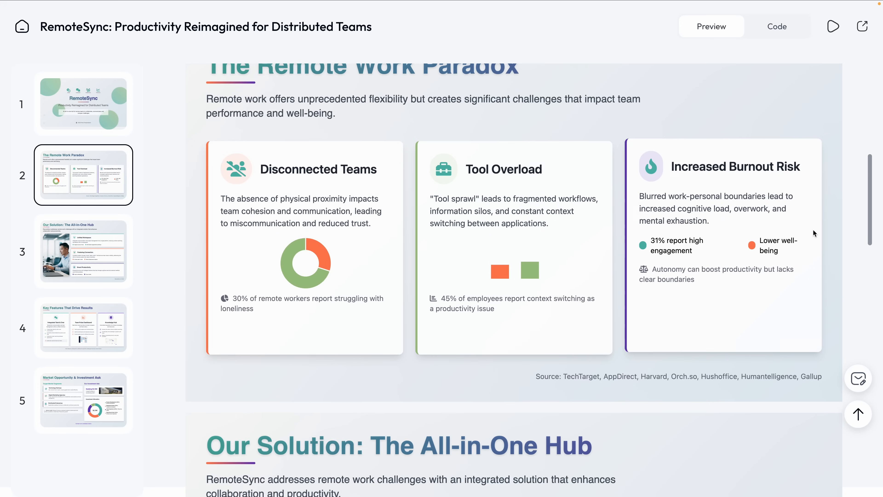
scroll("down", 3)
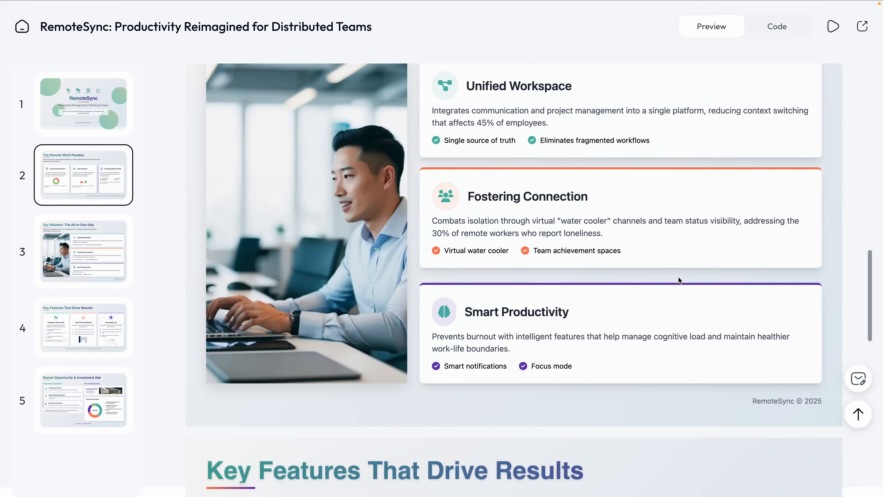
scroll("down", 3)
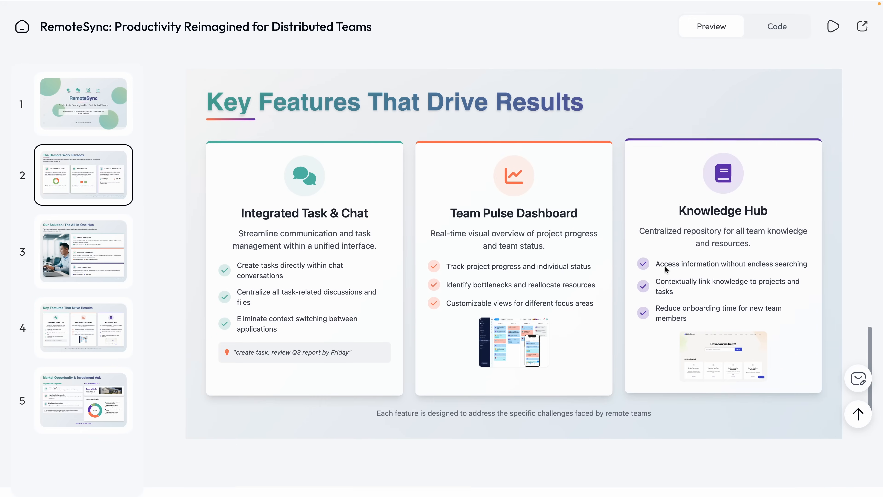
scroll("down", 3)
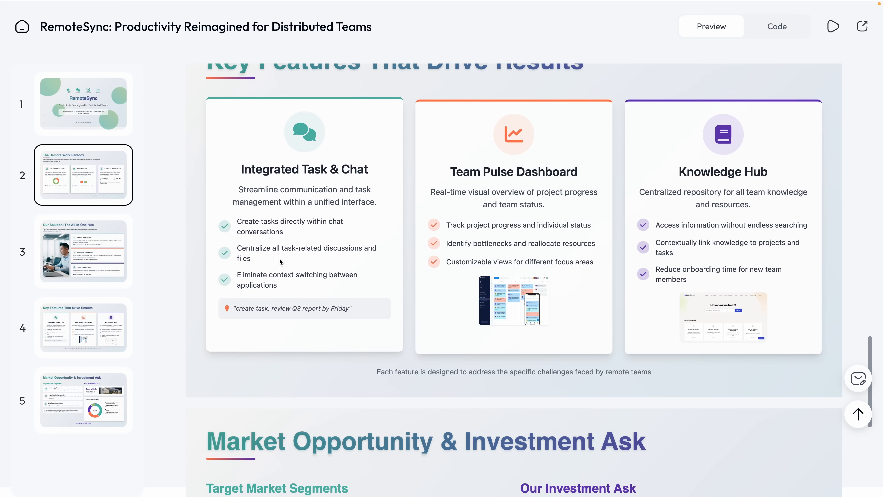
scroll("down", 3)
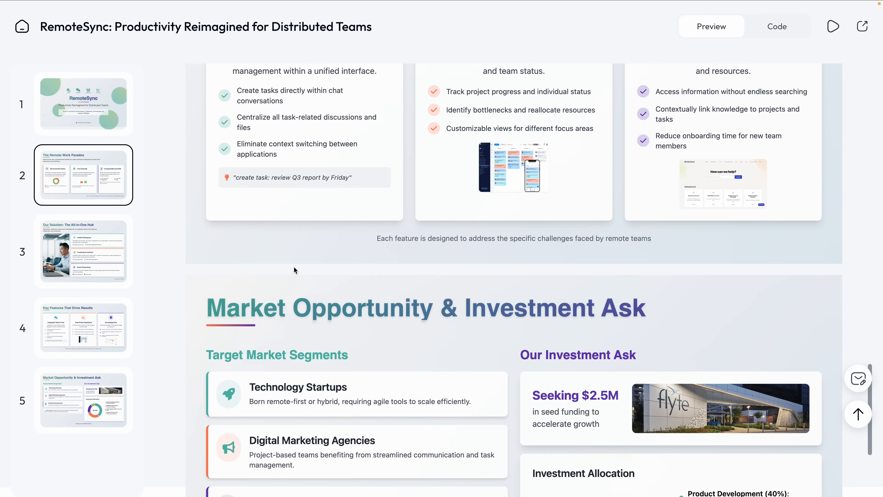
scroll("down", 3)
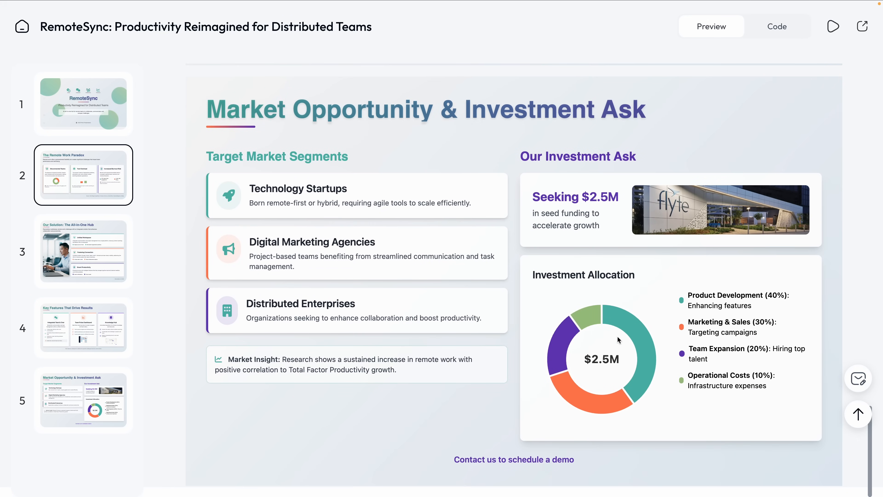
- Review the Market Opportunity & Investment Ask slide
double_click(384, 369)
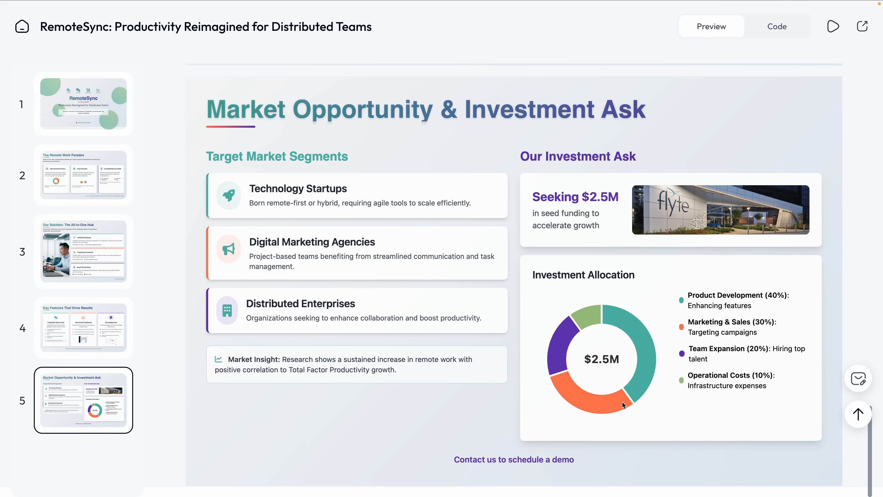
scroll("down", 3)
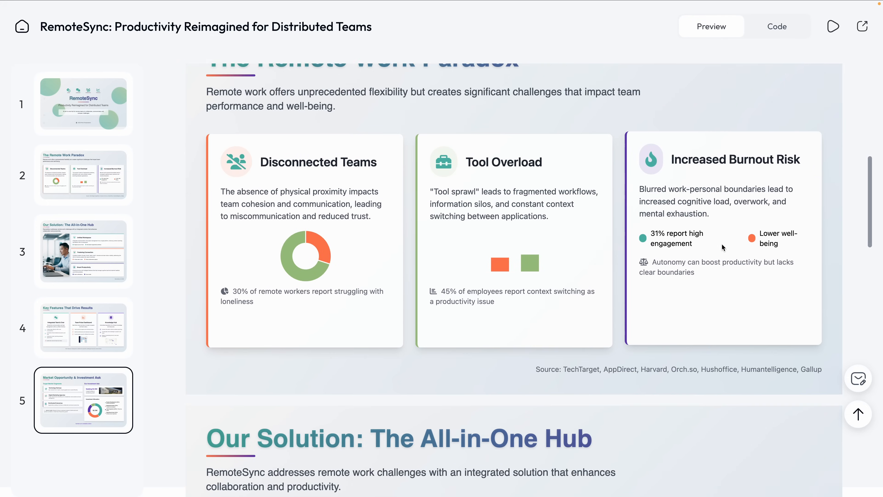
scroll("down", 3)
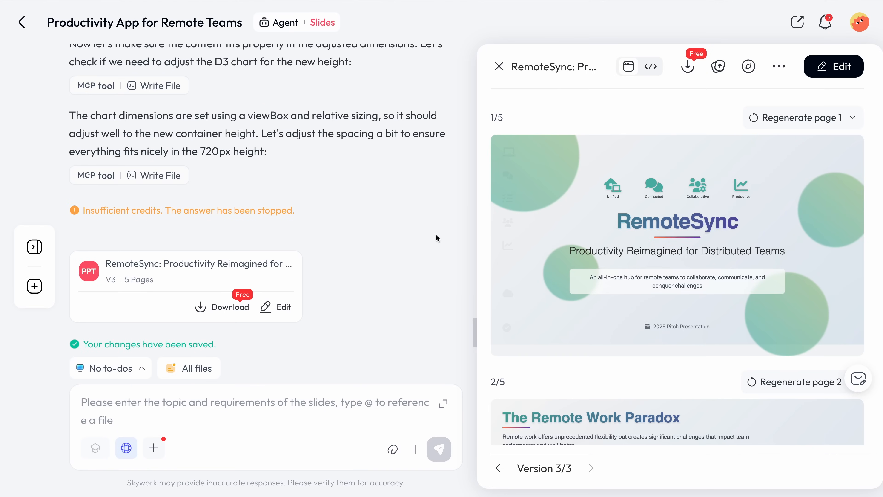
- Download the RemoteSync V3 deck in PPTX format
left_click(687, 67)
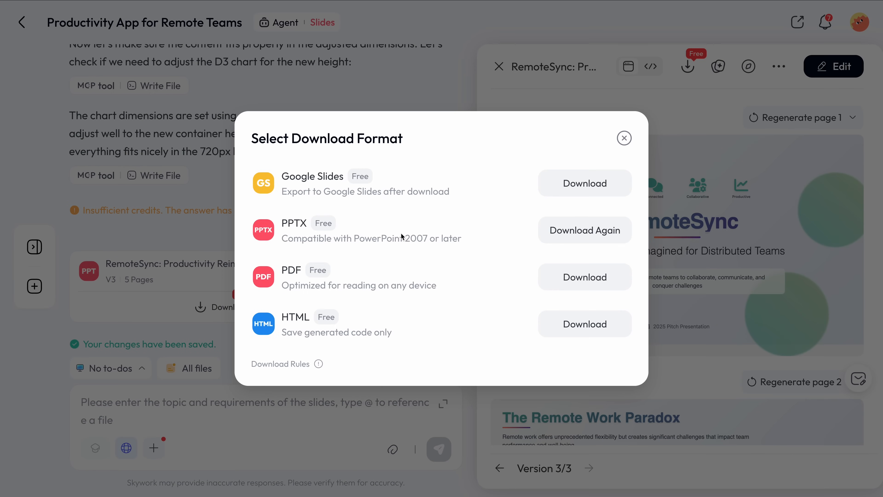
left_click(584, 230)
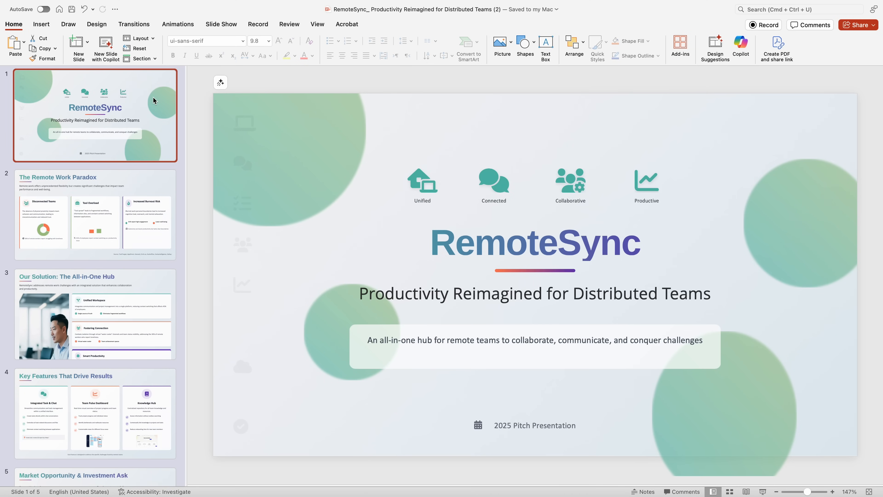
mouse_move(196, 140)
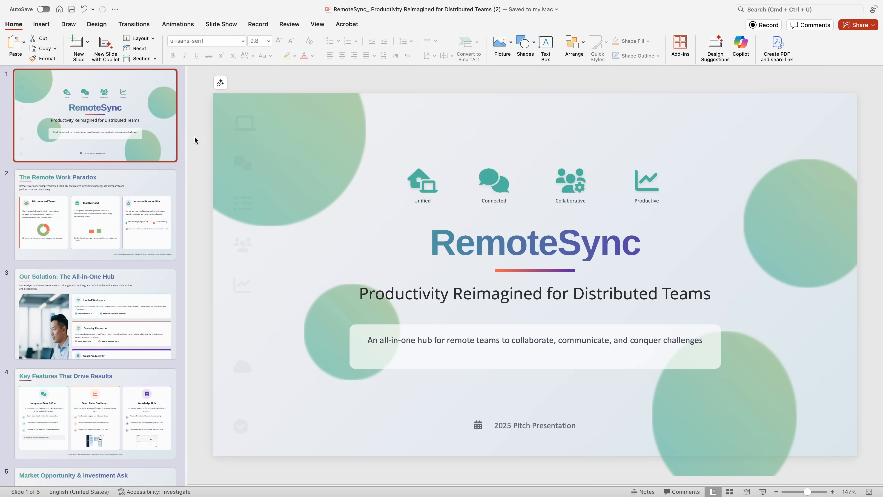
- View the Remote Work Paradox and Key Features That Drive Results slides, checking content is editable
left_click(94, 215)
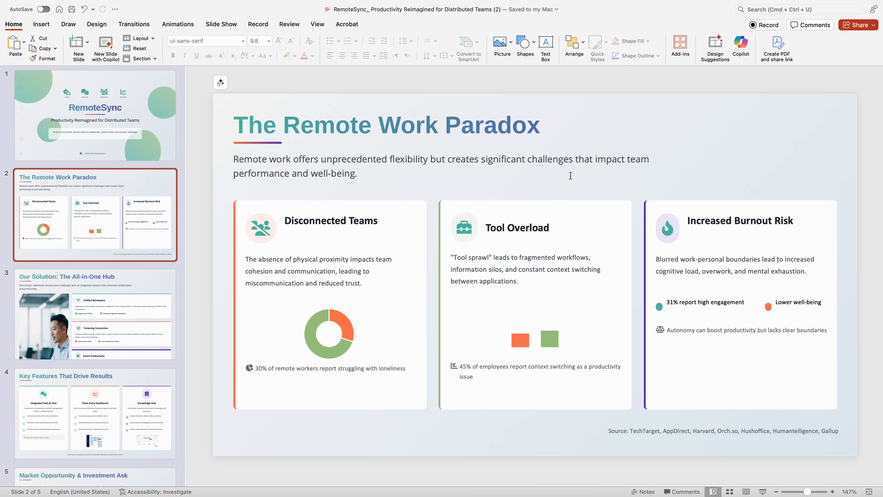
double_click(549, 159)
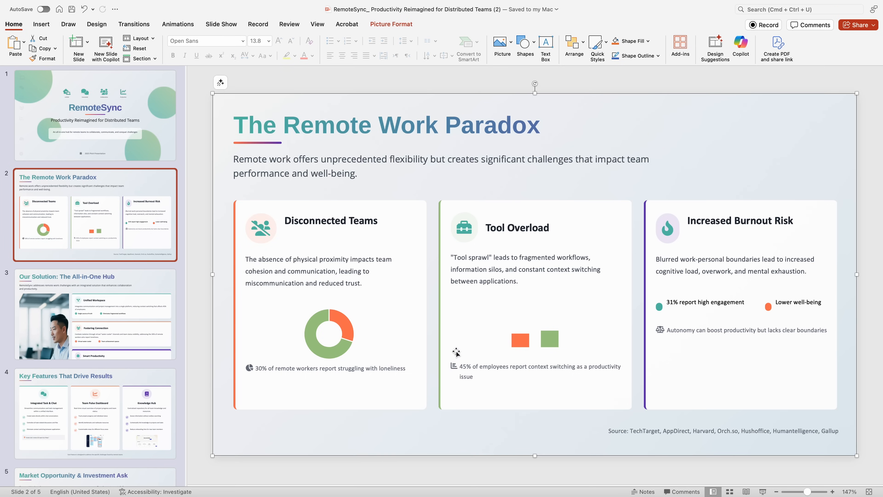
left_click(94, 414)
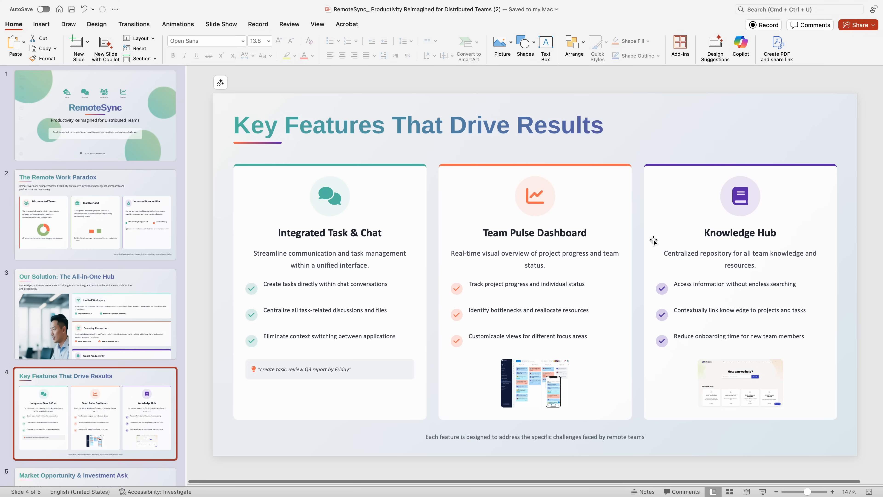
mouse_move(675, 179)
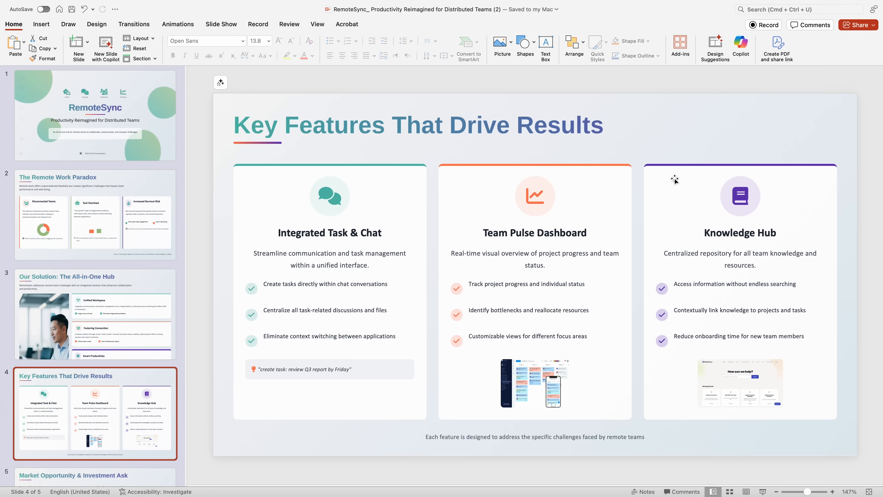
scroll("down", 3)
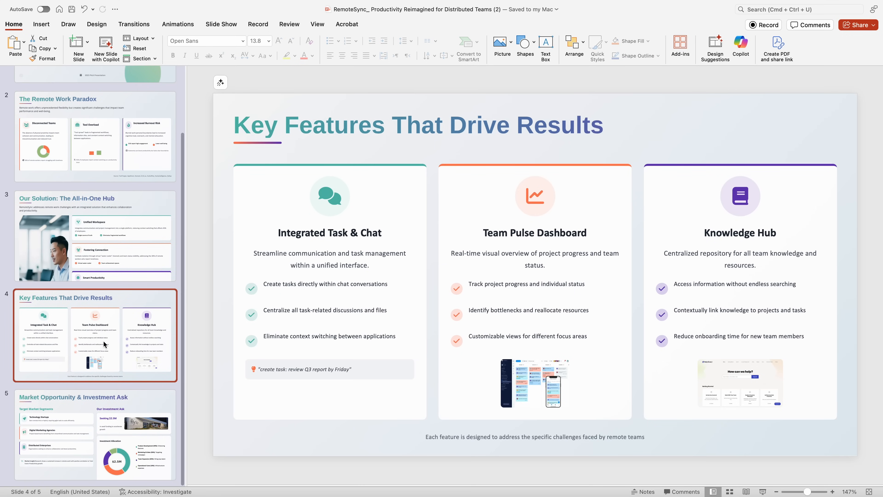